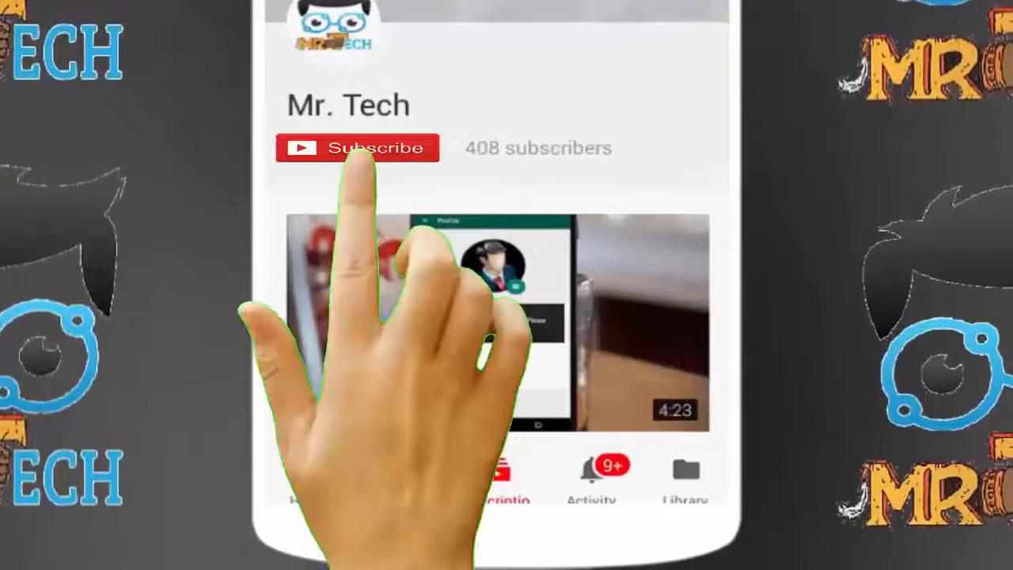
- Search the Start menu for 'photo' and launch Microsoft Photos from Best match
click(358, 147)
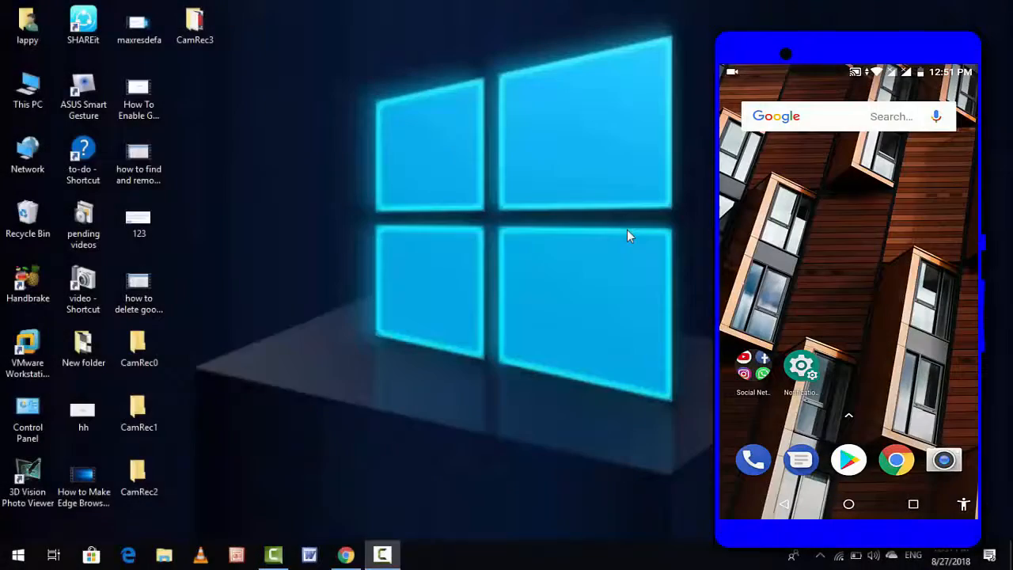
text(photo)
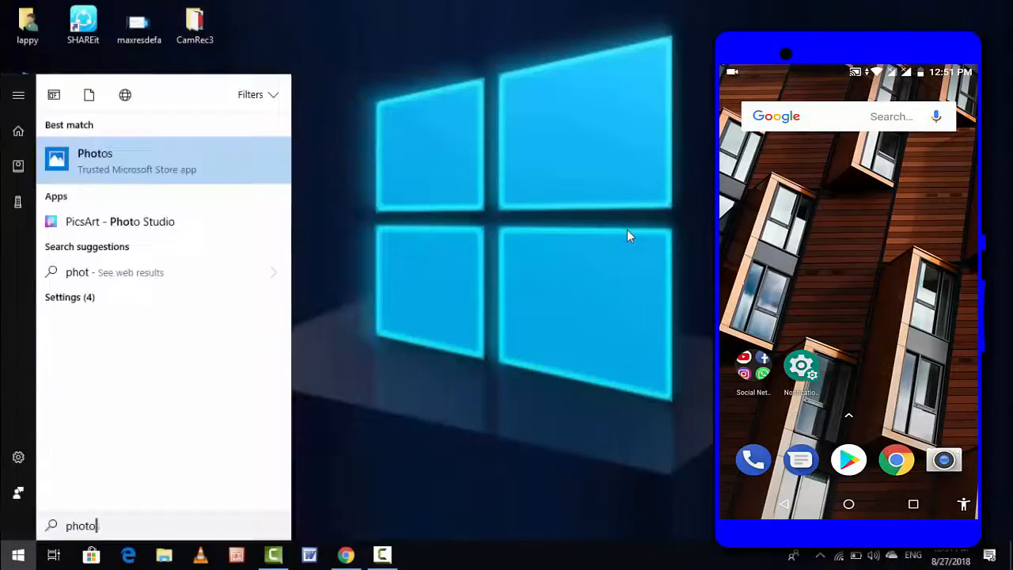
click(95, 158)
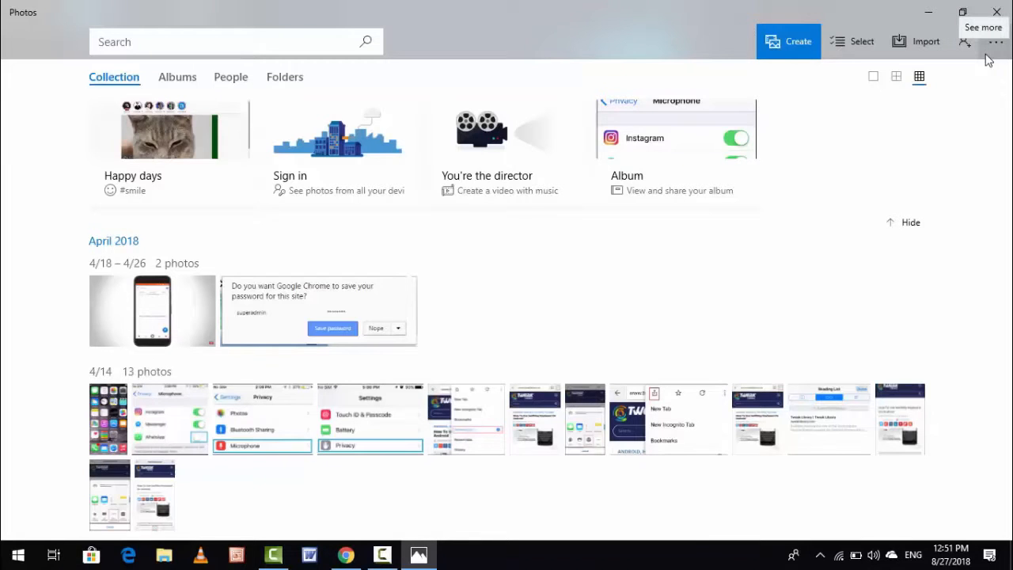
- Open Photos Settings via the See more menu and scroll to the mobile-import-over-Wi-Fi preview toggle
click(995, 41)
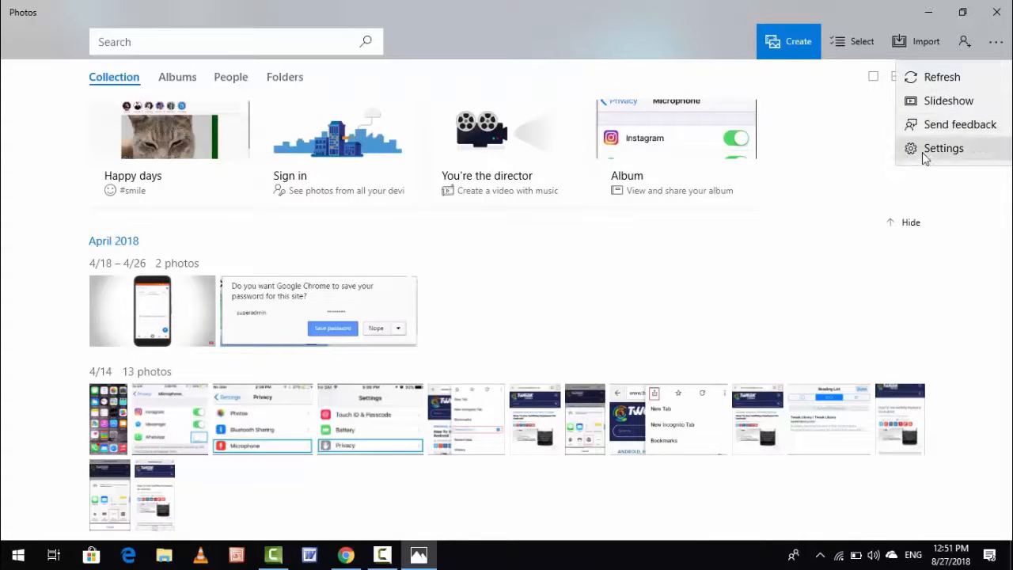
click(943, 148)
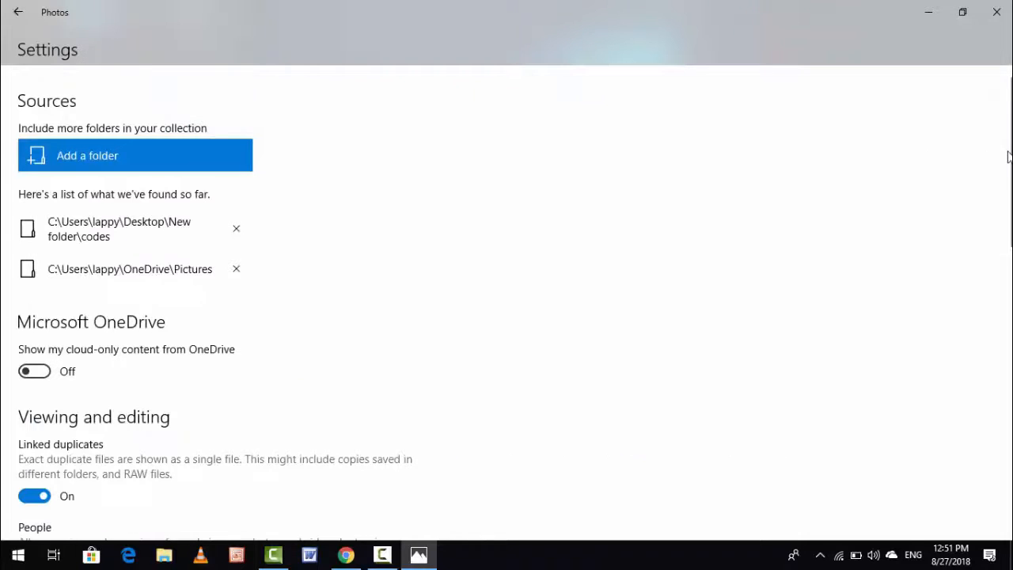
scroll(down, 3)
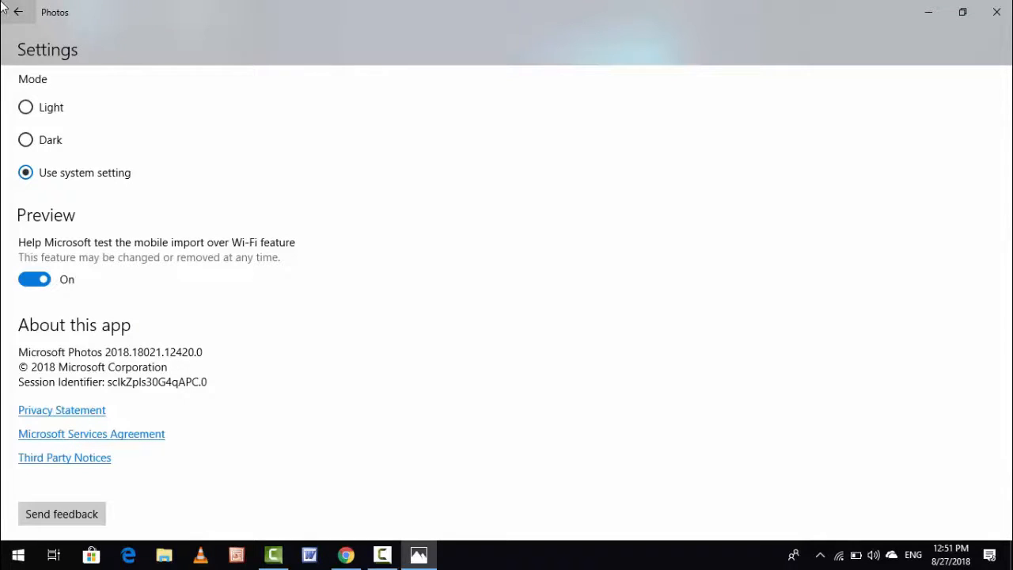
- Go back from Settings to the Collection view
click(18, 12)
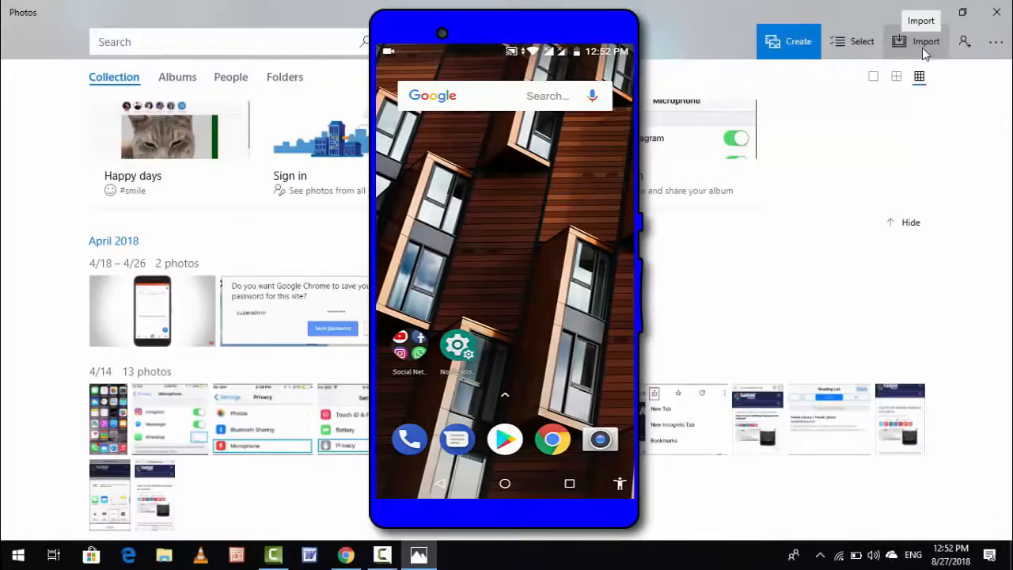
- Show the Import source options: folder, USB device, or mobile over Wi-Fi
click(925, 41)
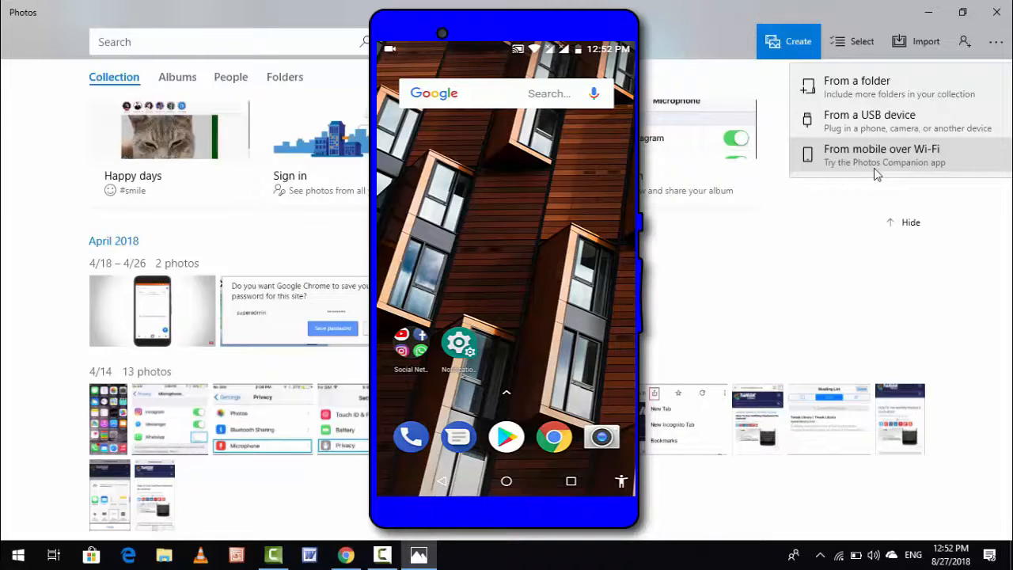
- Import two photos from the phone via 'From mobile over Wi-Fi', then leave the opened photo
click(881, 154)
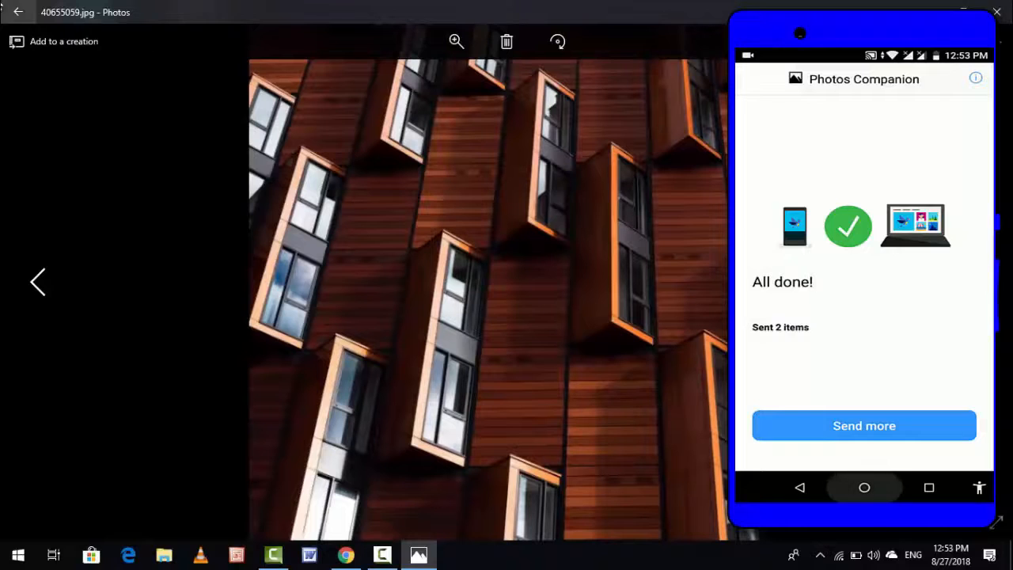
click(864, 487)
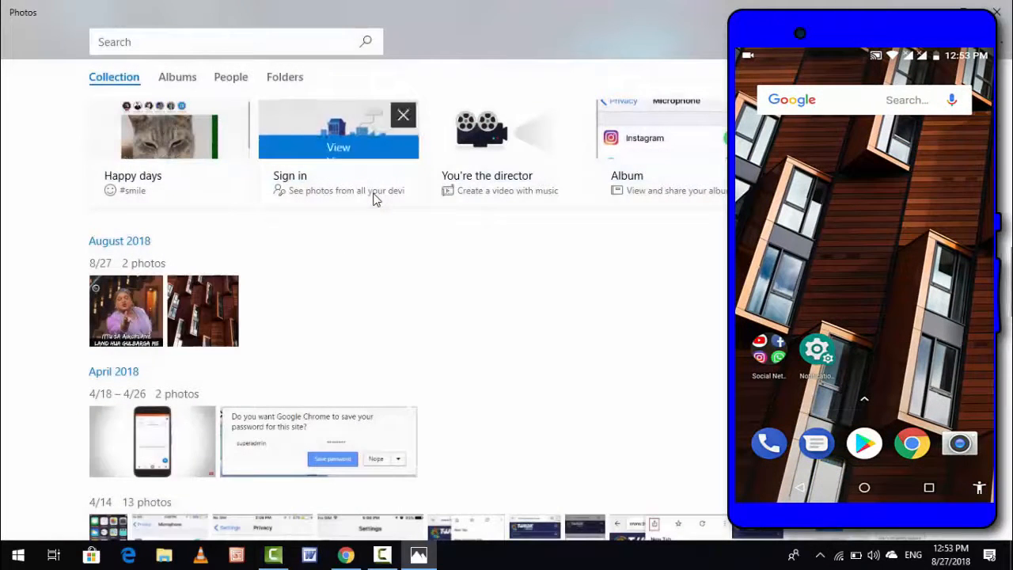
mouse_move(309, 317)
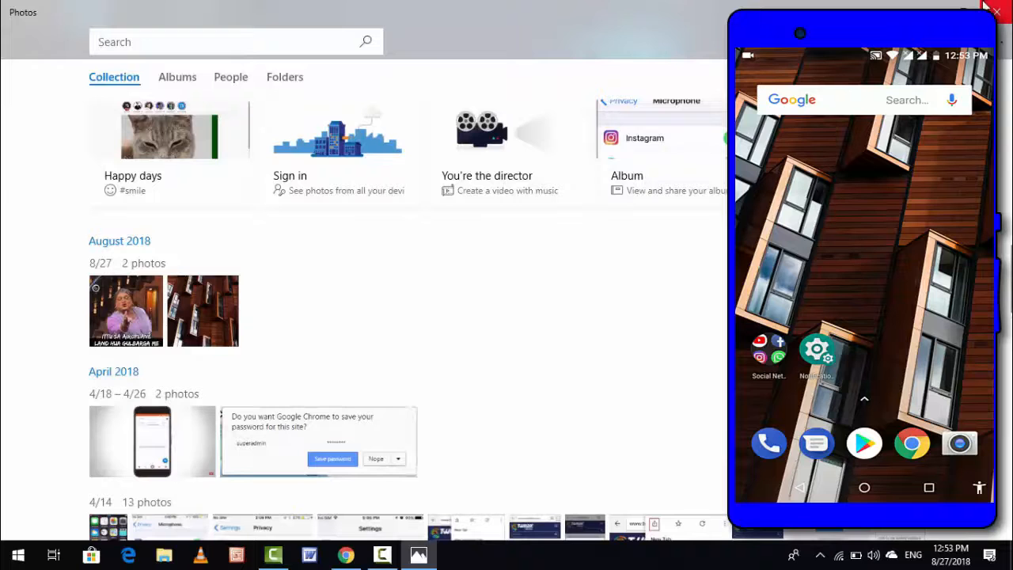
- Close Microsoft Photos after seeing the August 2018 photos in the collection
click(995, 11)
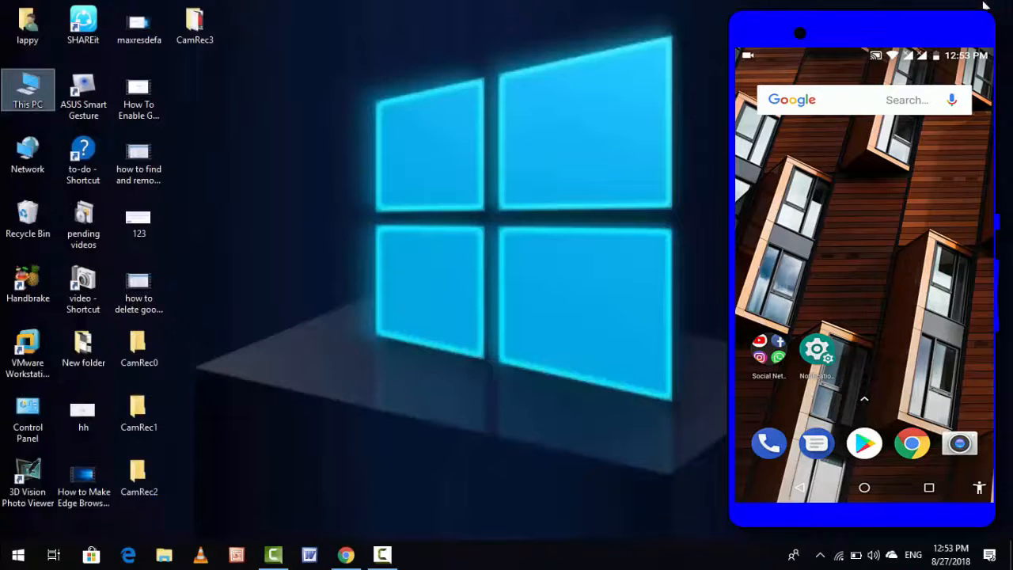